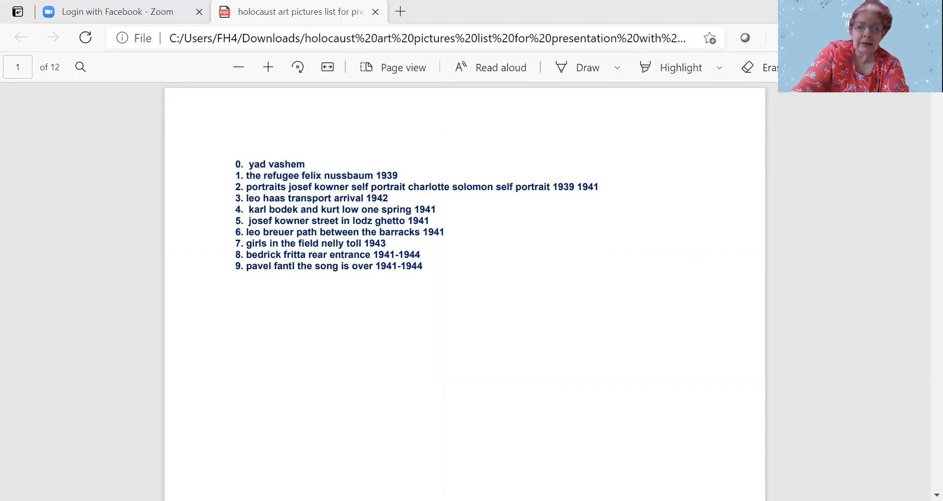
Scroll past the numbered artwork list to the Yad Vashem introduction on page 2.
scroll(down, 3)
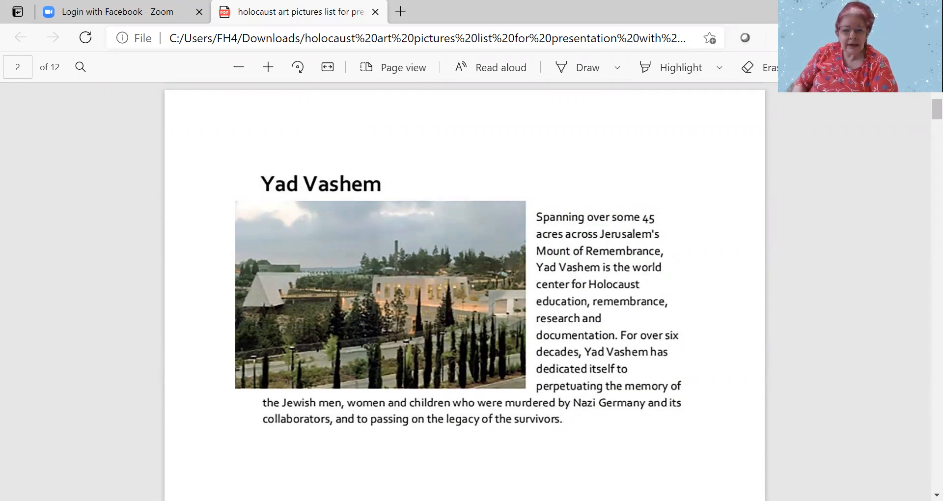
mouse_move(183, 196)
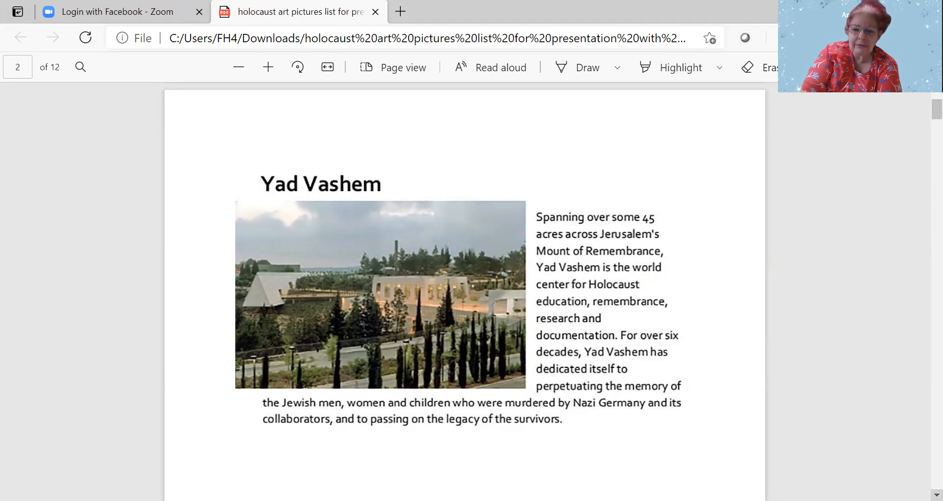
Scroll down to page 3 showing Felix Nussbaum's The Refugee, 1939 with its caption.
scroll(down, 3)
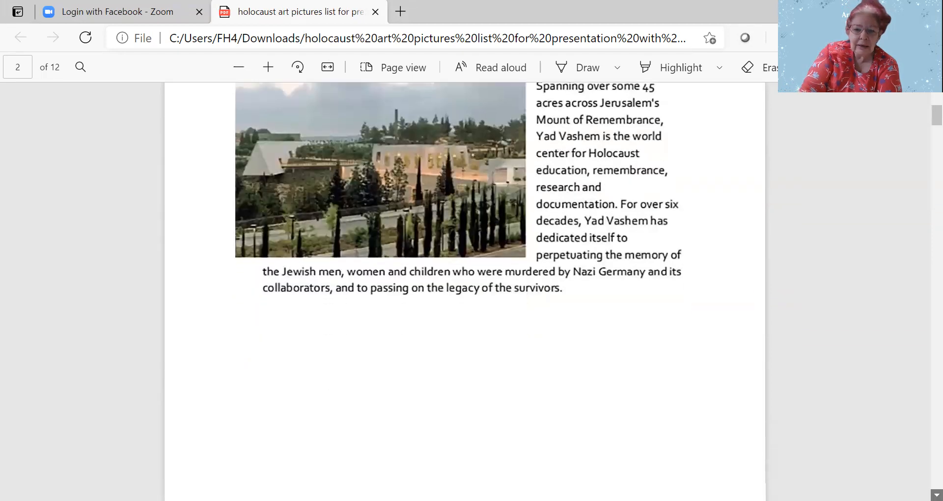
scroll(down, 3)
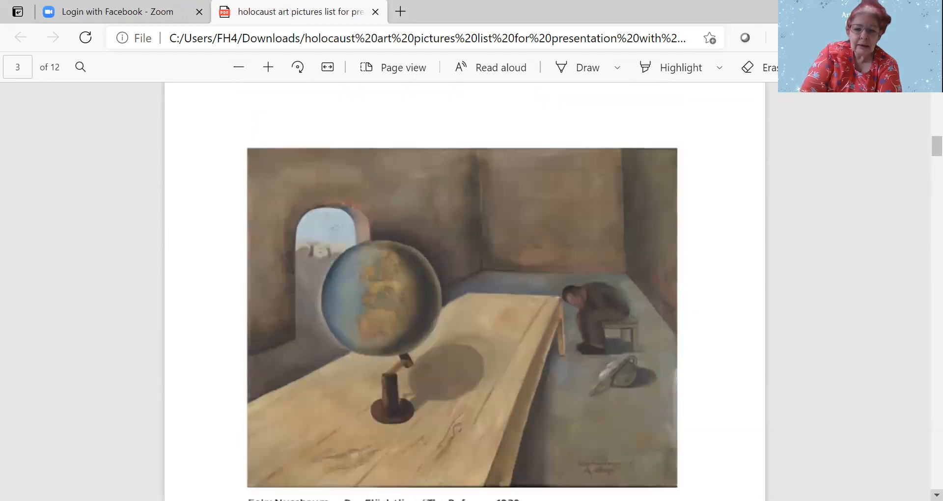
scroll(down, 3)
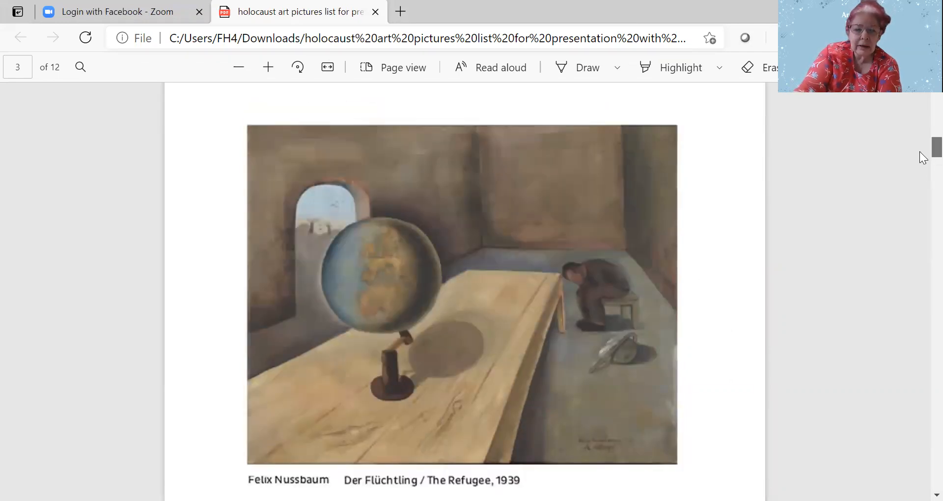
scroll(down, 3)
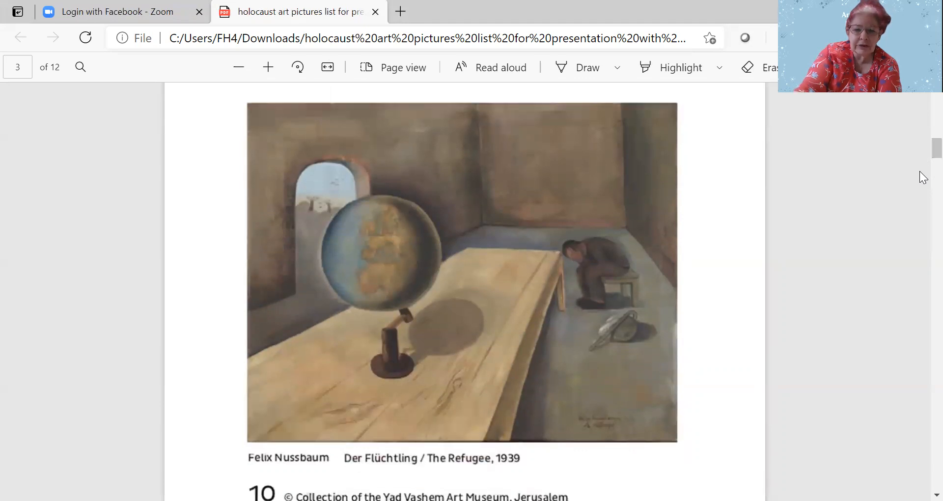
mouse_move(924, 121)
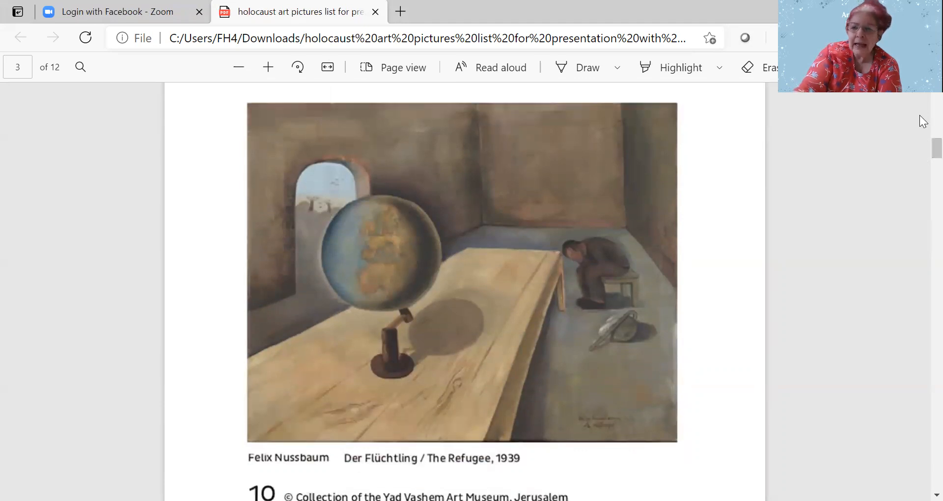
scroll(down, 3)
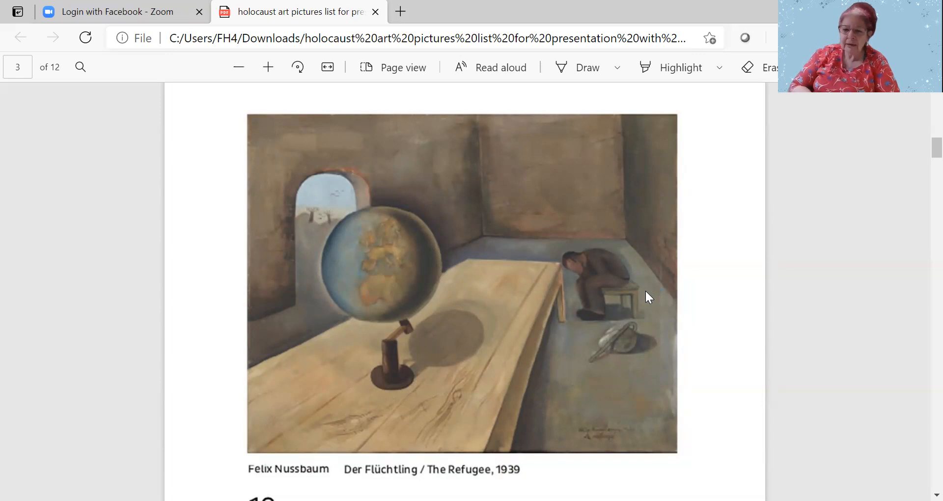
Scroll to page 4 showing the Josef Kowner and Charlotte Salomon self-portraits, captions 7 and 11.
scroll(down, 3)
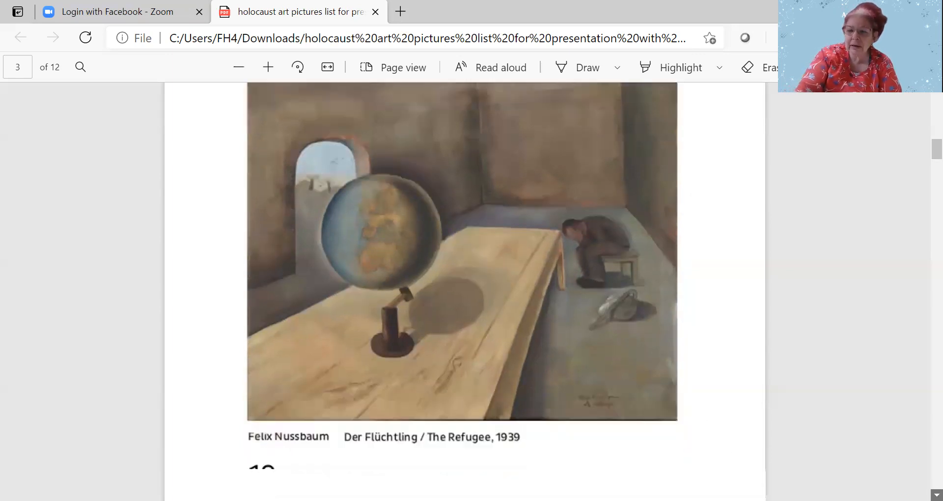
scroll(down, 3)
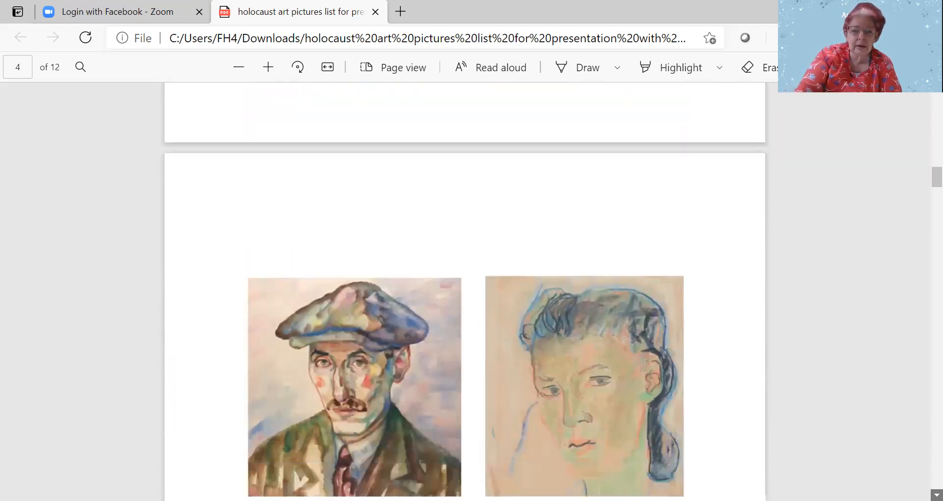
scroll(down, 3)
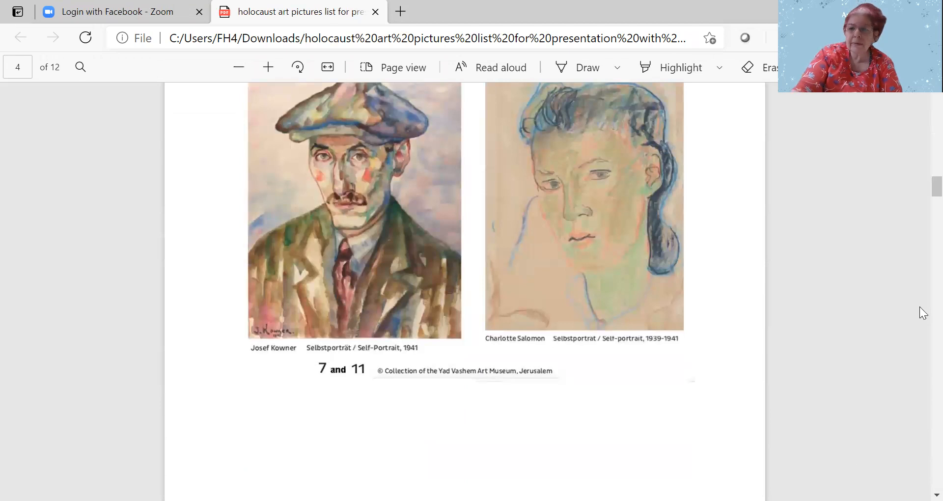
scroll(up, 3)
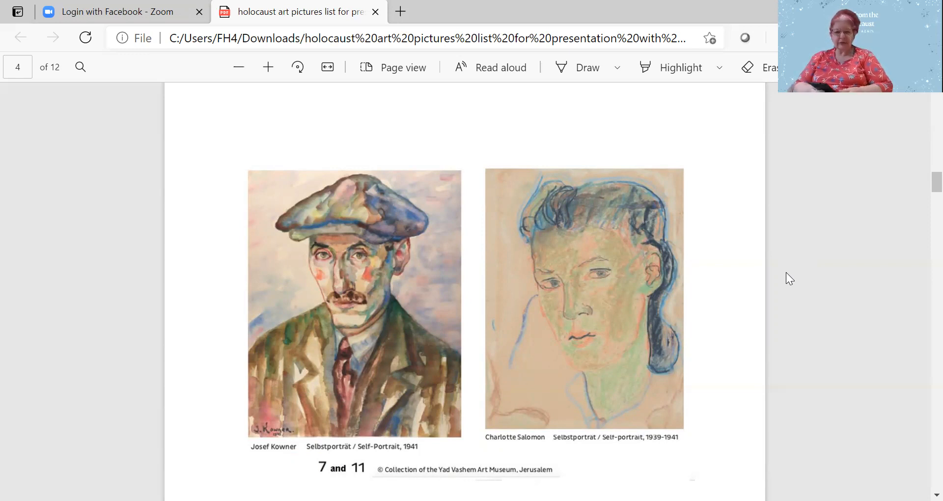
mouse_move(839, 341)
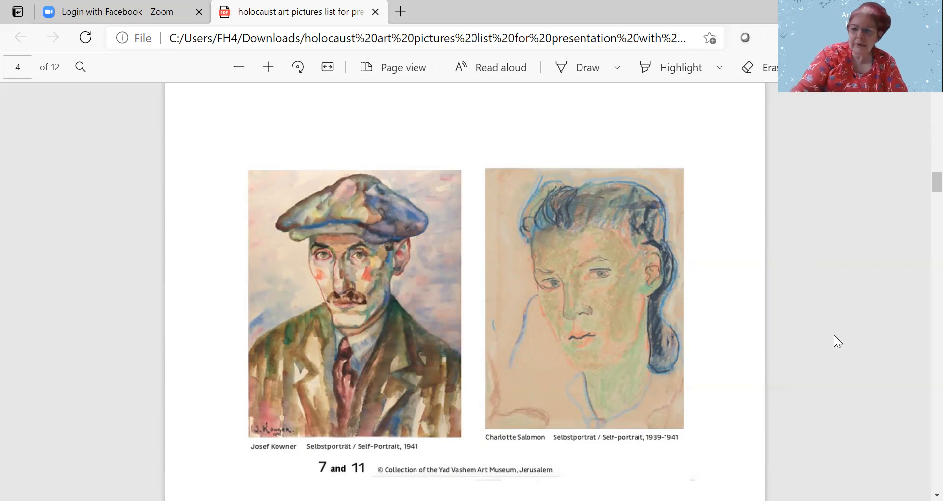
scroll(down, 3)
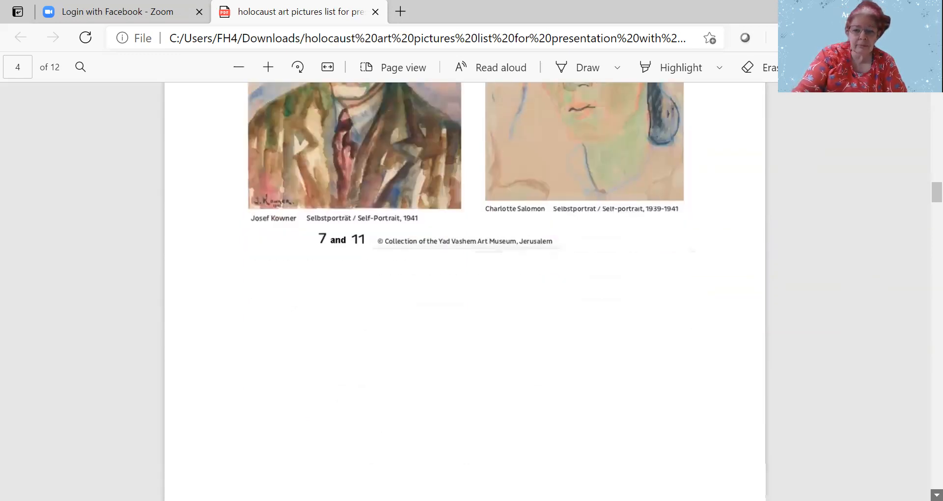
Scroll down to page 5 showing Leo Haas's Transport Arrival, 1942.
scroll(down, 3)
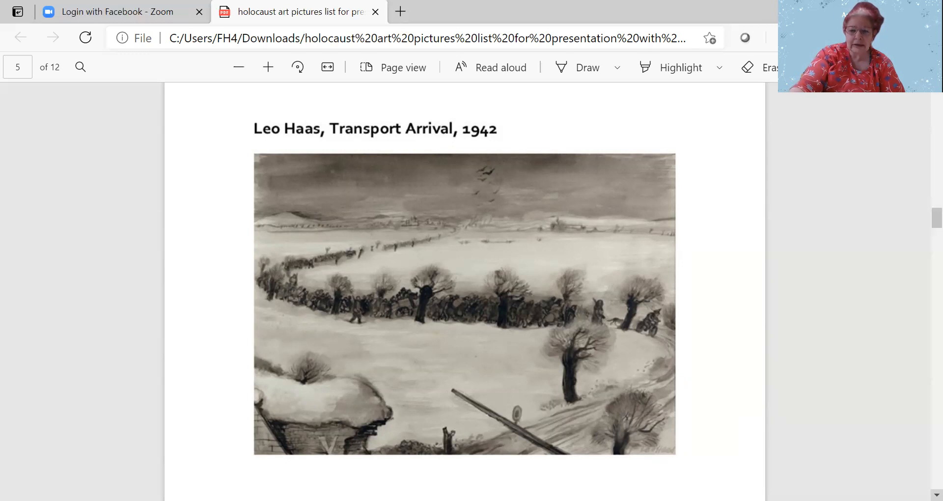
scroll(down, 3)
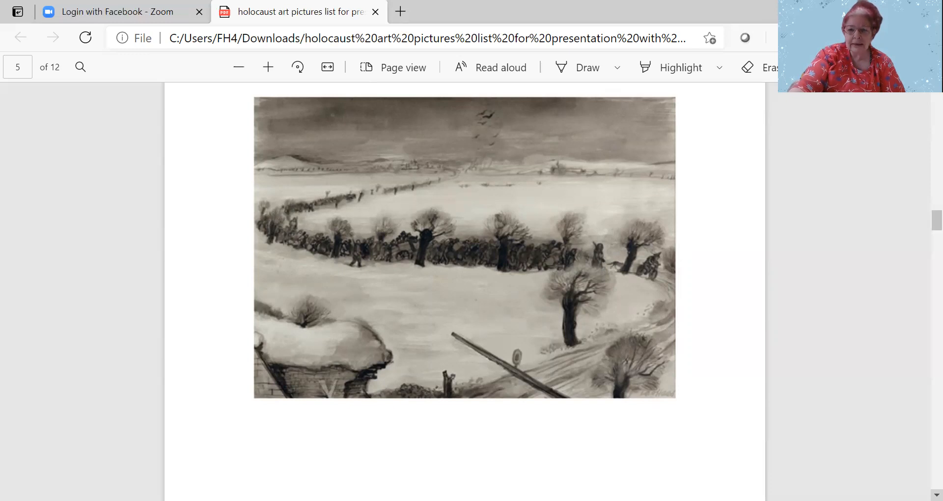
scroll(down, 3)
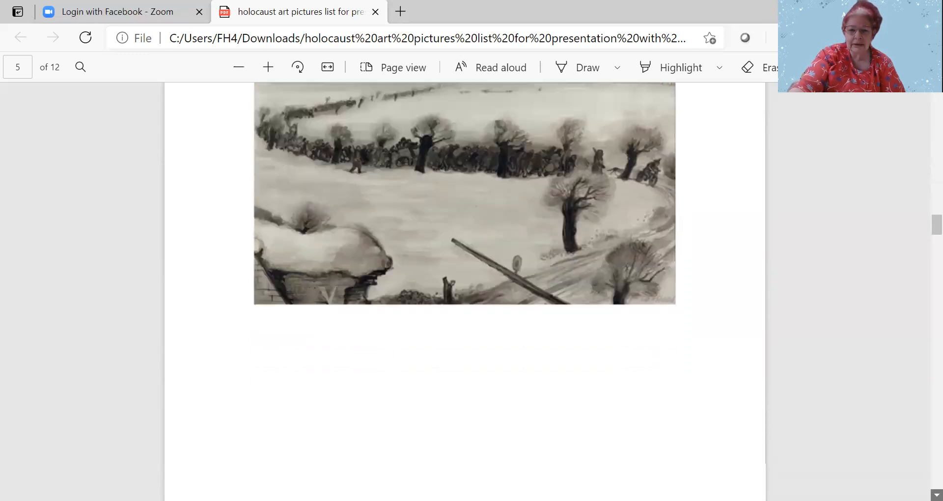
Scroll past the page 6 butterfly painting to Josef Kowner's A Street in Łodz Ghetto, 1941 on page 7.
scroll(down, 3)
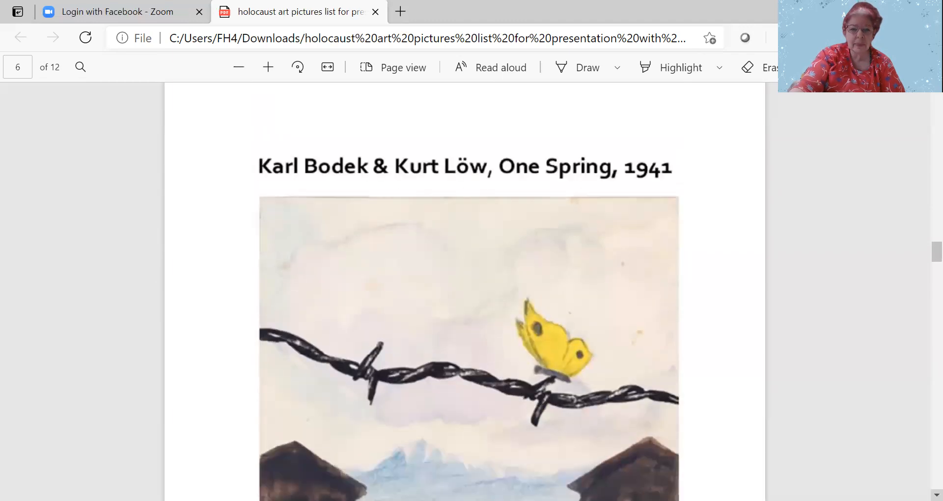
scroll(down, 3)
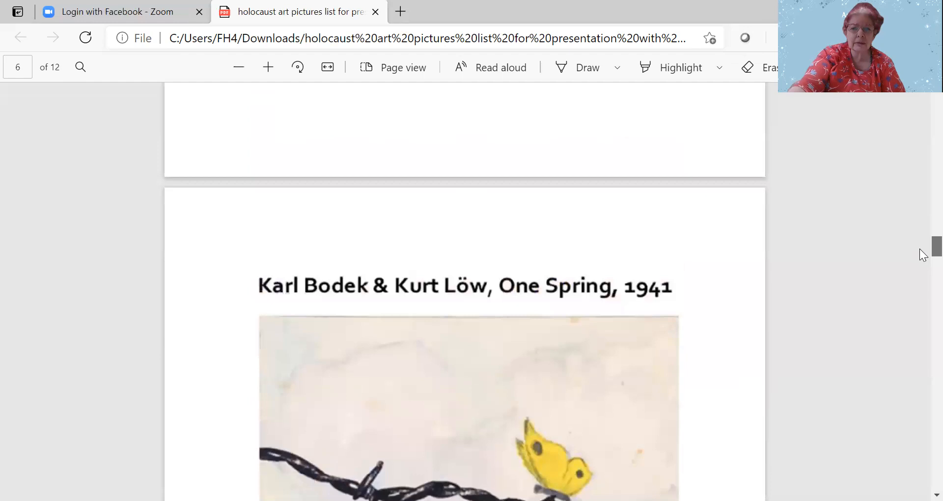
scroll(down, 3)
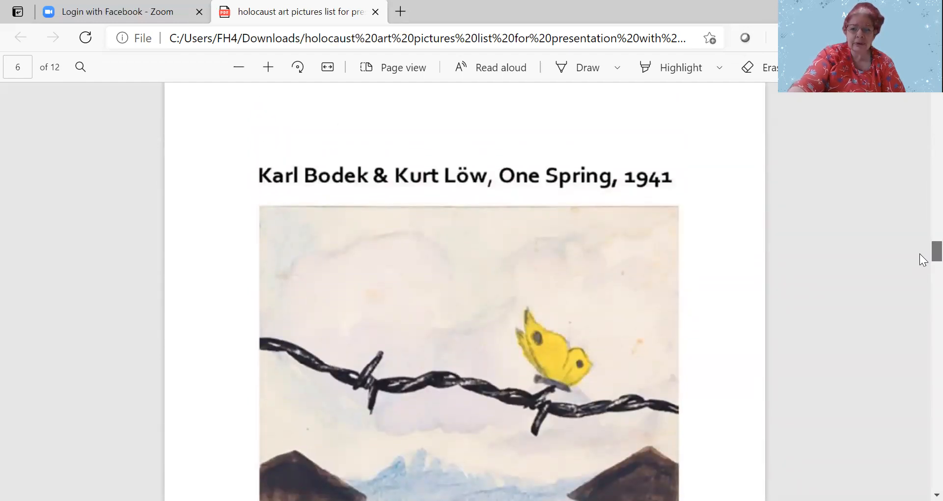
scroll(down, 3)
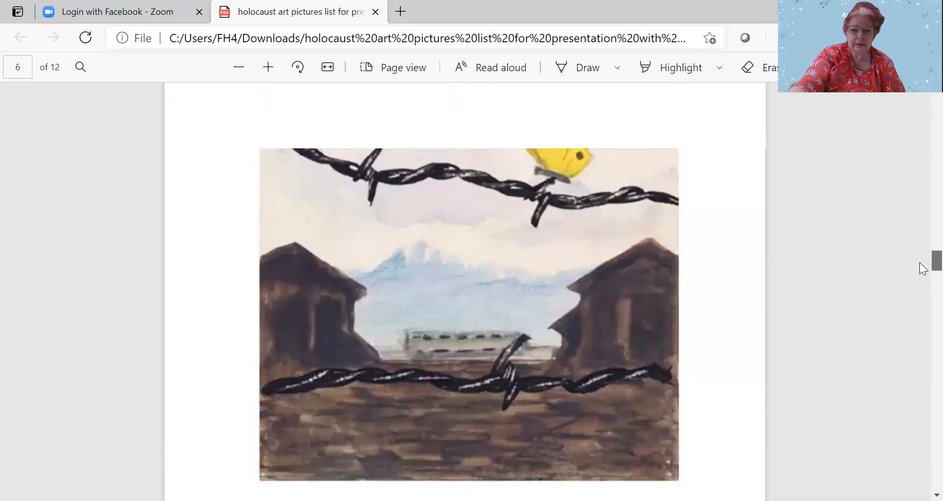
scroll(up, 3)
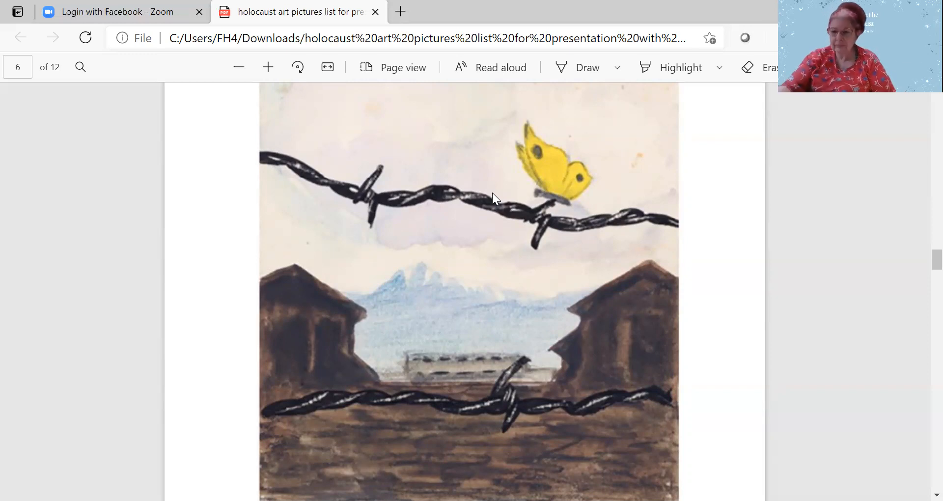
mouse_move(924, 254)
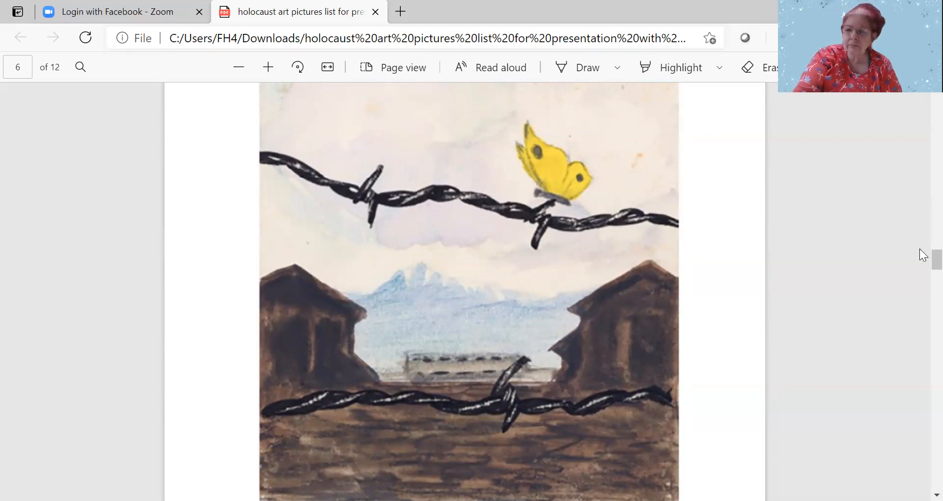
scroll(down, 3)
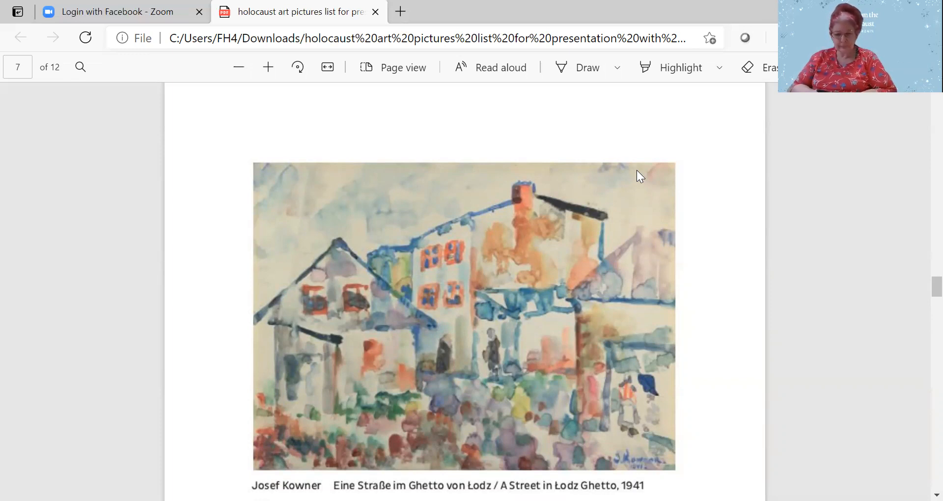
mouse_move(924, 264)
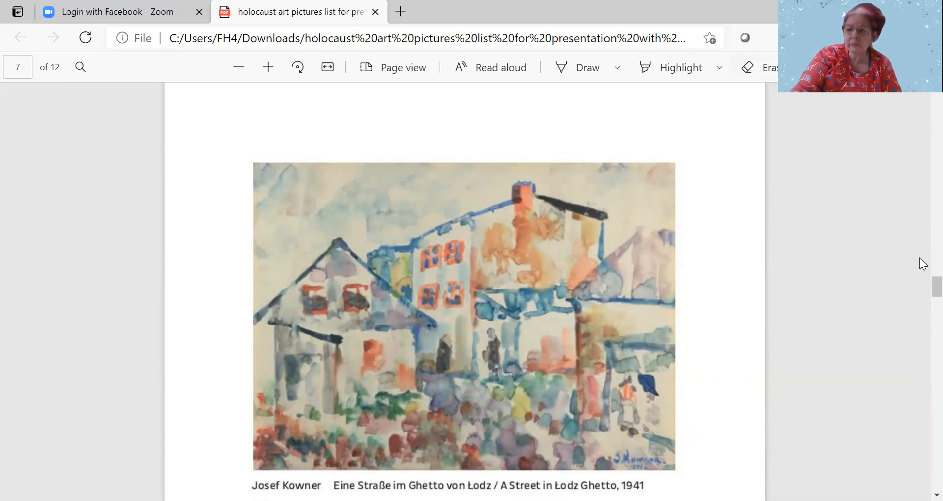
Scroll down to page 8's watercolour of camp barracks beneath mountains.
scroll(down, 3)
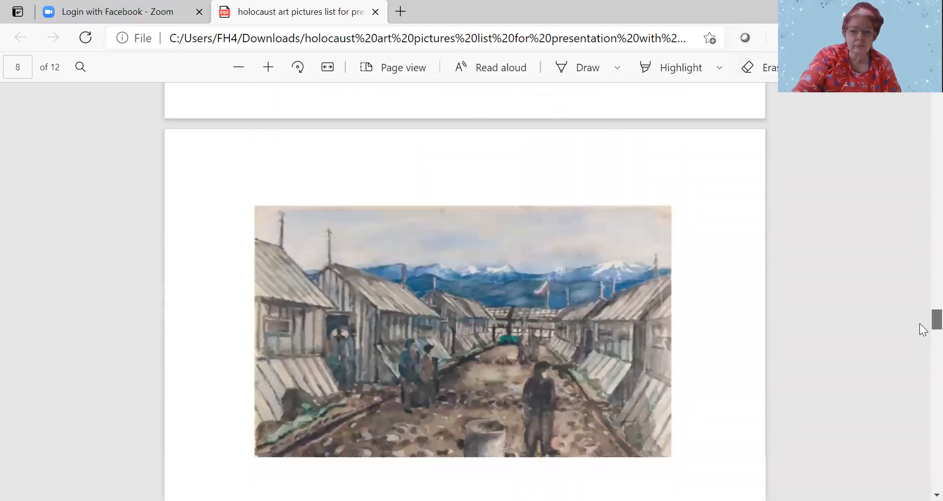
Scroll down to page 9, Nelly Toll, Girls in the Field, 1943.
scroll(down, 3)
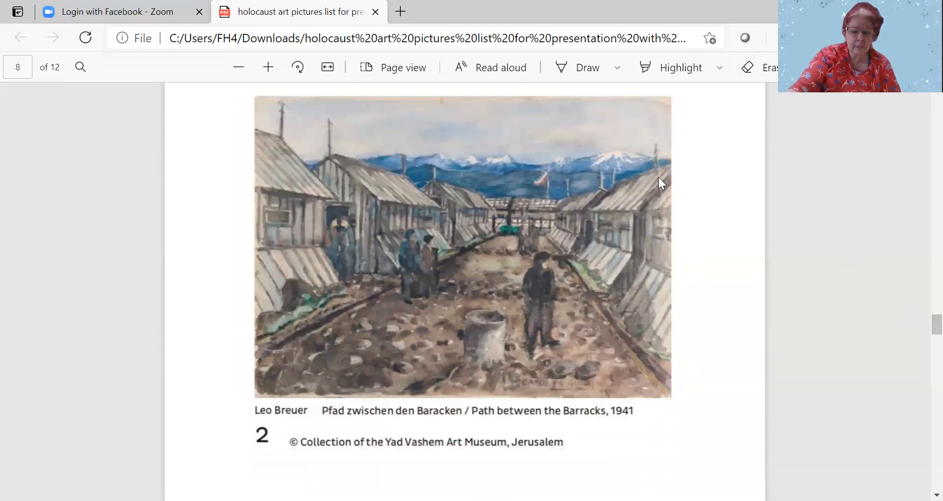
mouse_move(653, 179)
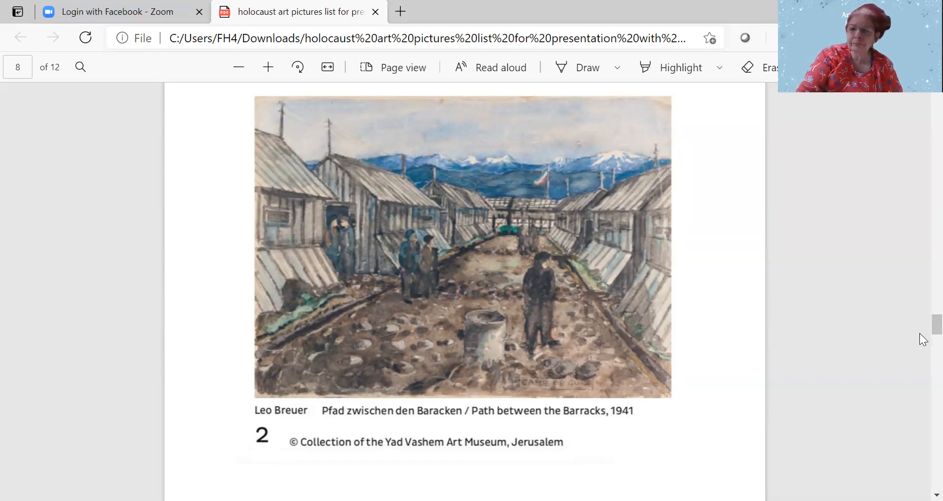
scroll(down, 3)
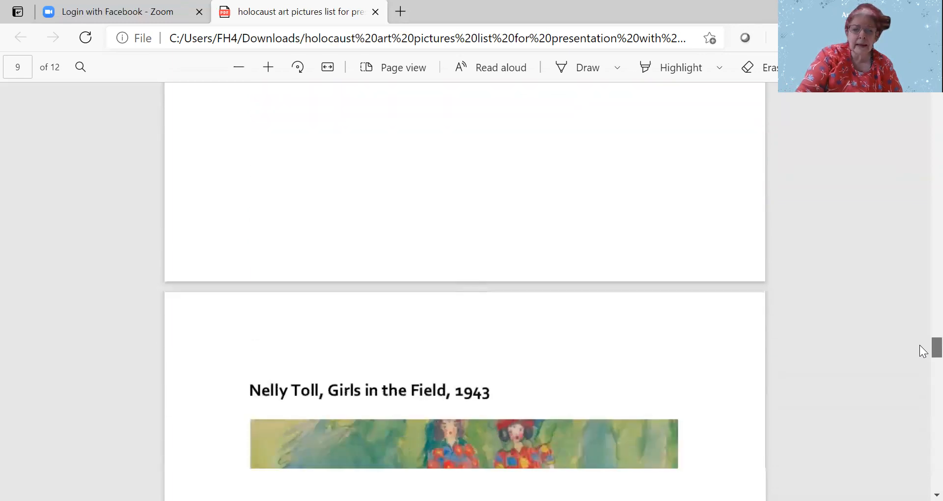
Scroll down to page 10, Bedřich Fritta's ink drawing Rear Entrance, 1941–44.
scroll(down, 3)
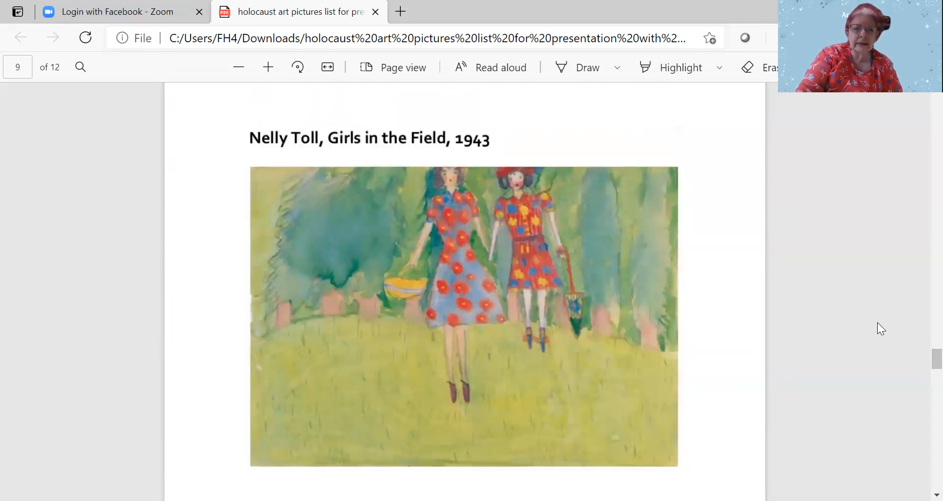
mouse_move(559, 247)
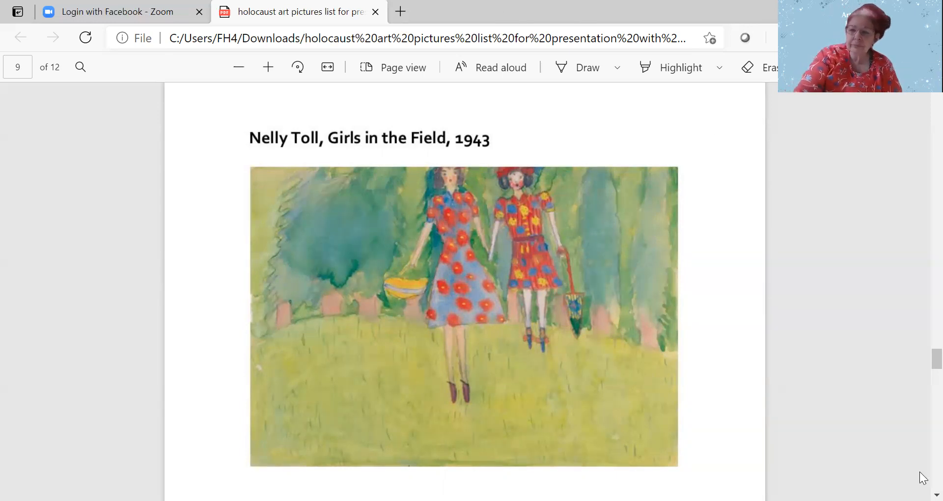
scroll(down, 3)
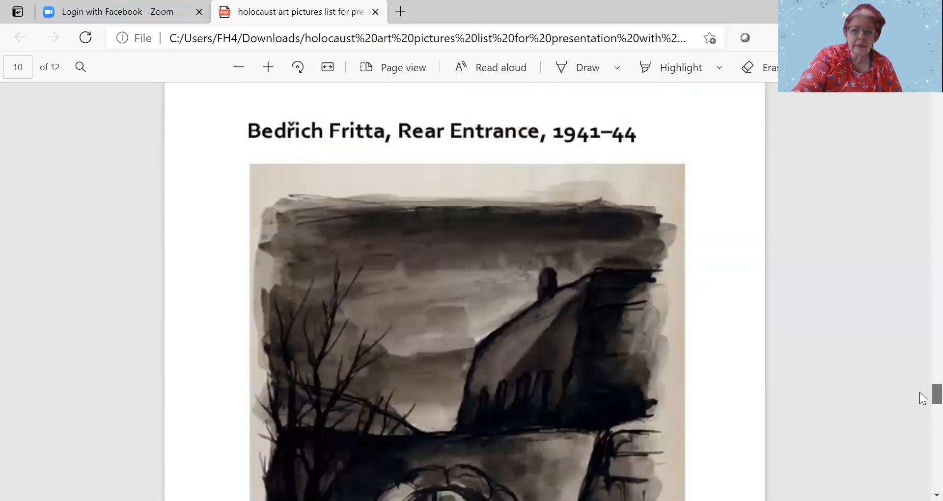
Scroll down to page 11, Pavel Fantl, The song is over, 1941–44.
scroll(down, 3)
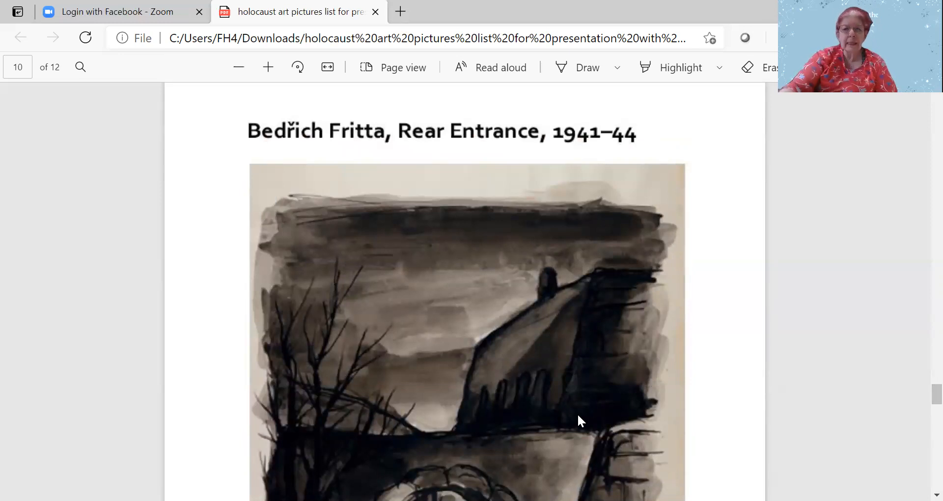
scroll(down, 3)
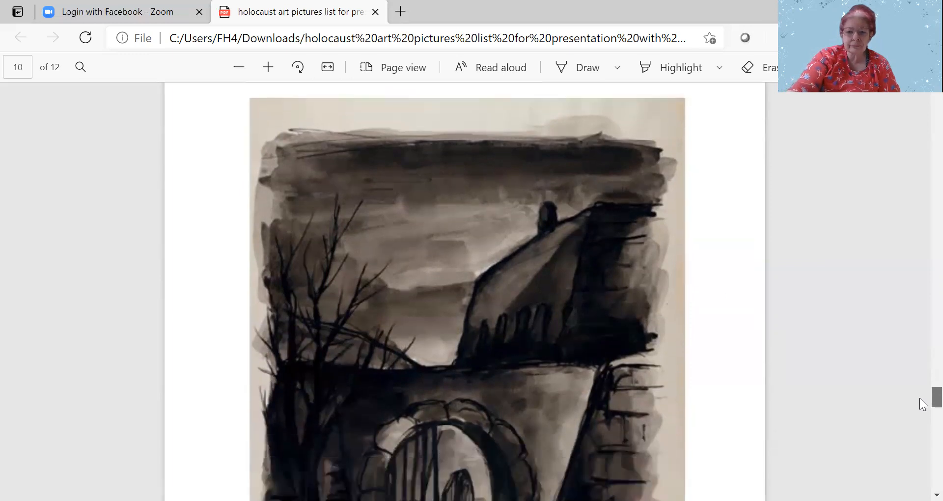
scroll(down, 3)
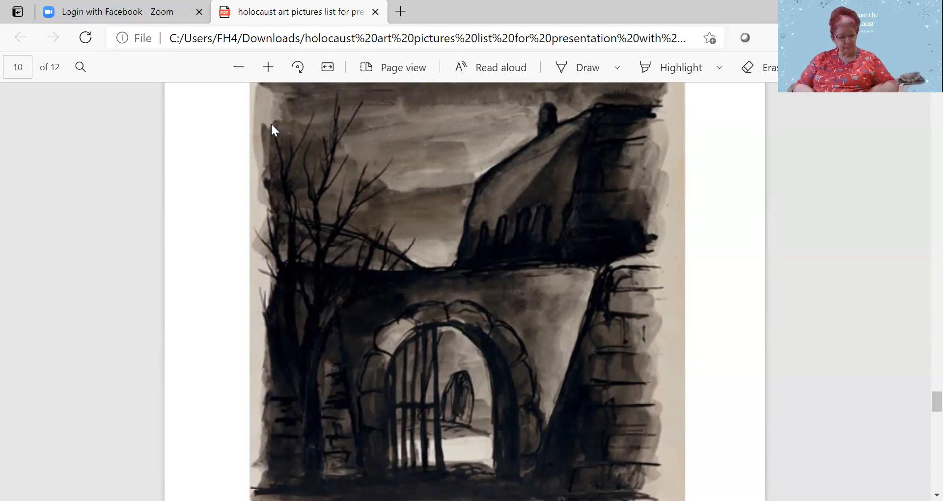
mouse_move(757, 294)
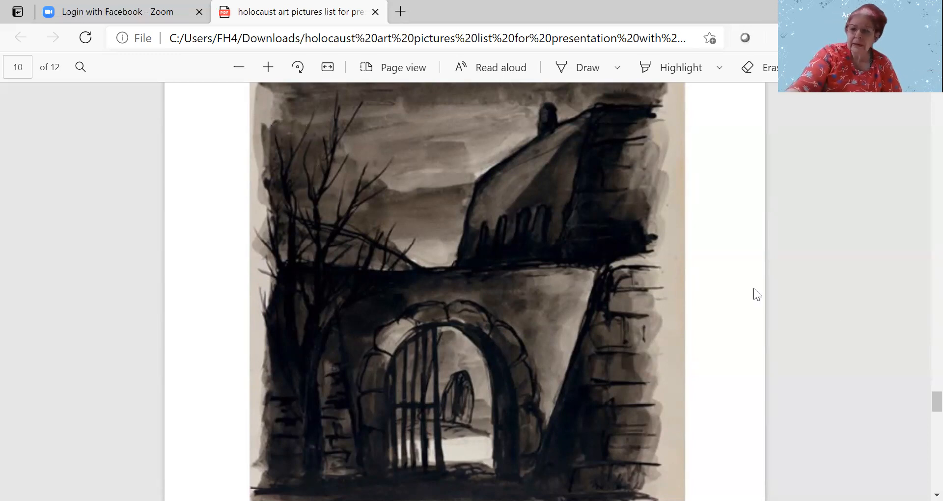
scroll(down, 3)
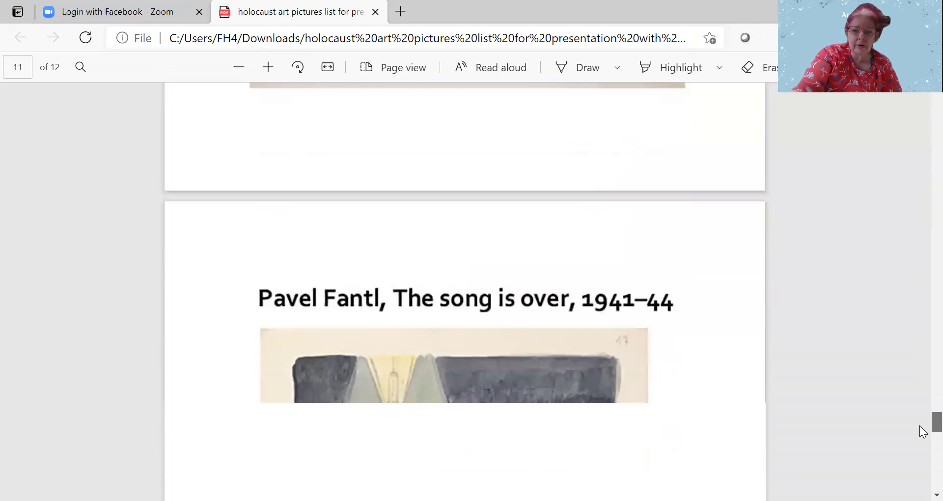
Scroll to the final page 12 listing the Yad Vashem exhibition links.
scroll(down, 3)
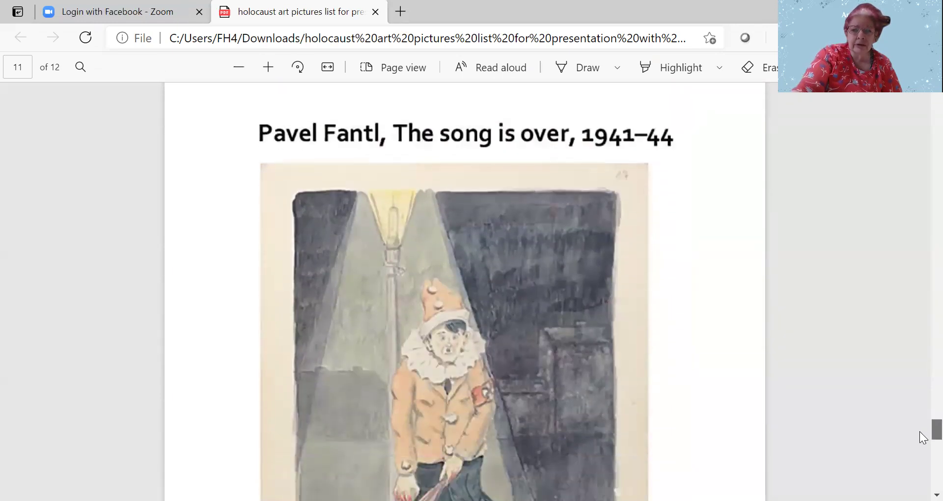
scroll(down, 3)
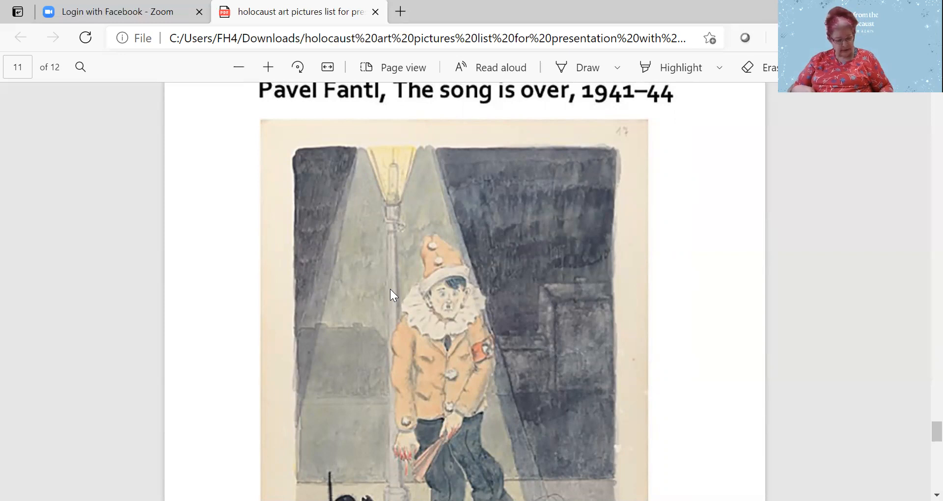
click(400, 289)
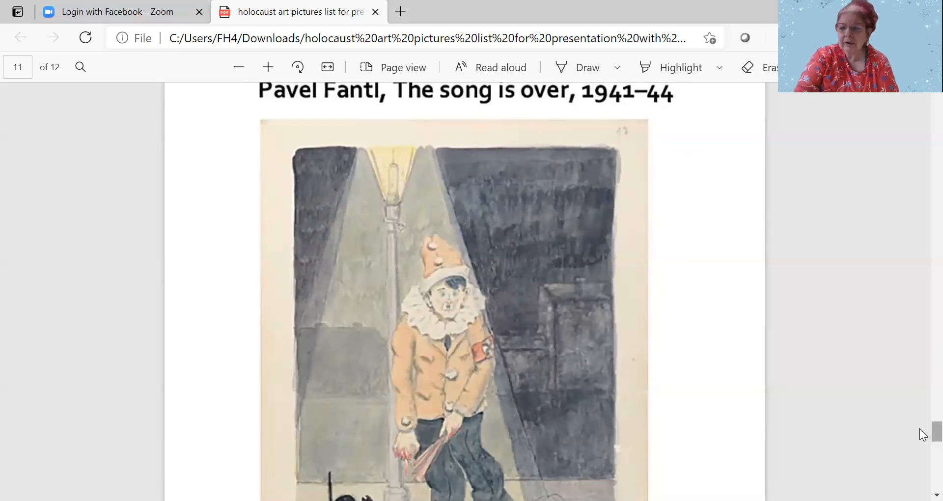
scroll(down, 3)
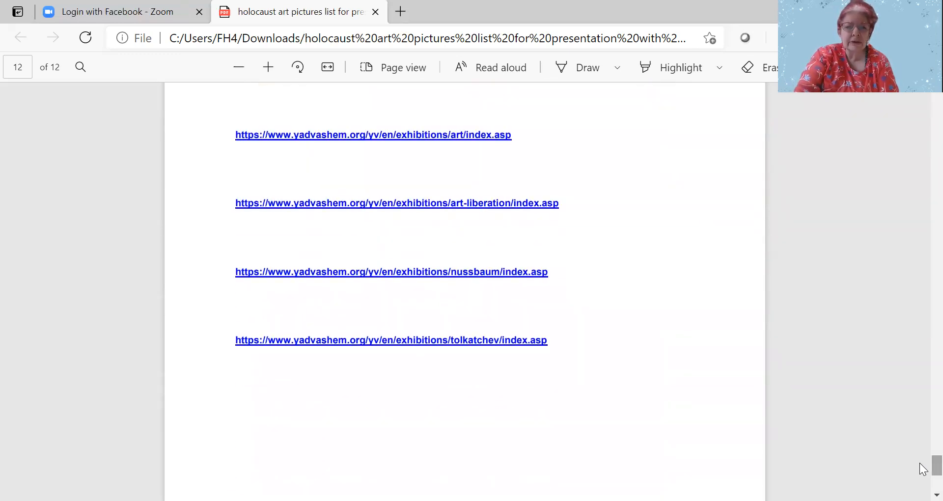
mouse_move(341, 135)
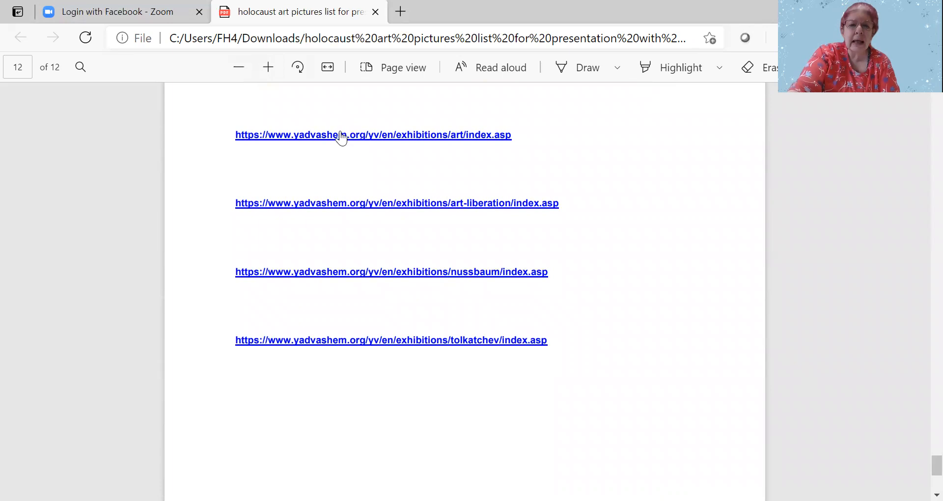
mouse_move(341, 135)
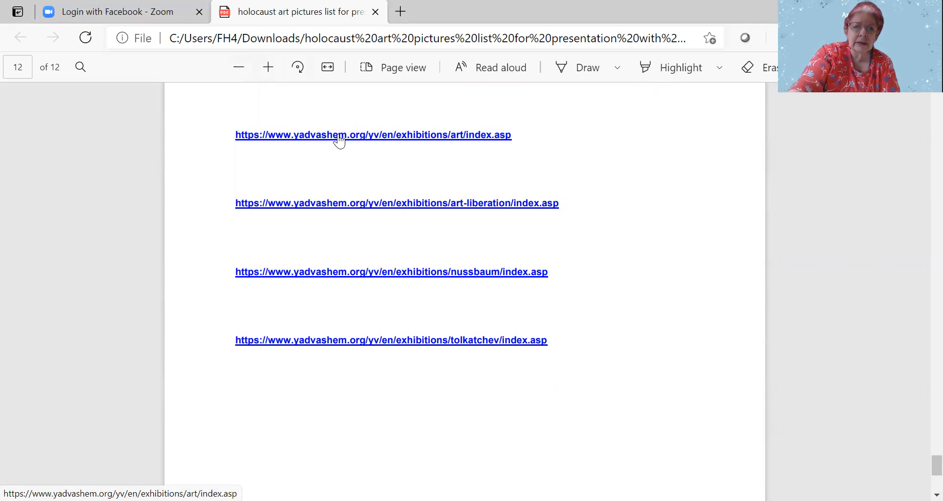
Follow the yadvashem.org/yv/en/exhibitions/art/index.asp link on page 12 to the exhibition page.
click(374, 135)
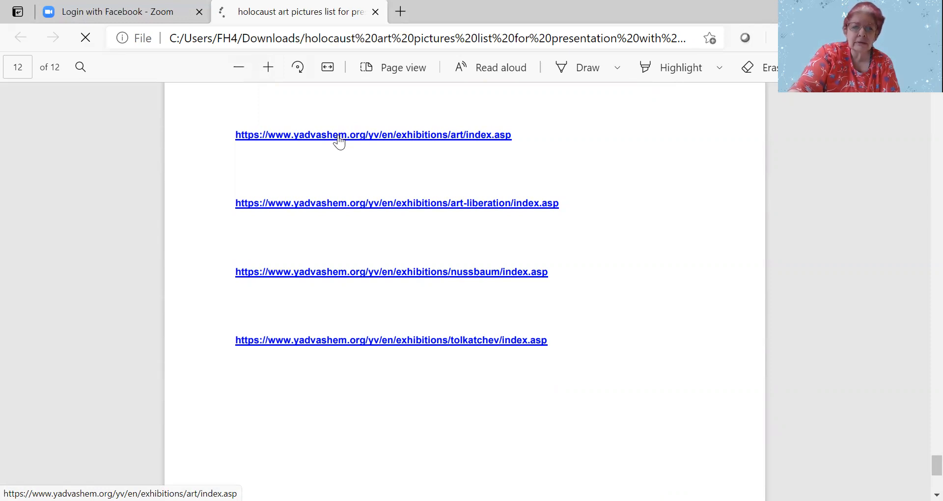
click(373, 135)
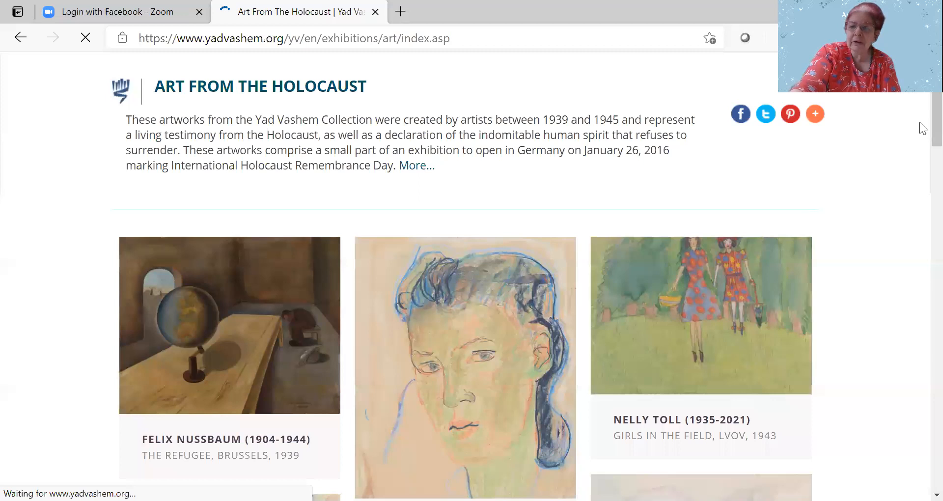
Scroll the gallery to the first rows of artworks, beginning with Nussbaum's The Refugee.
scroll(down, 3)
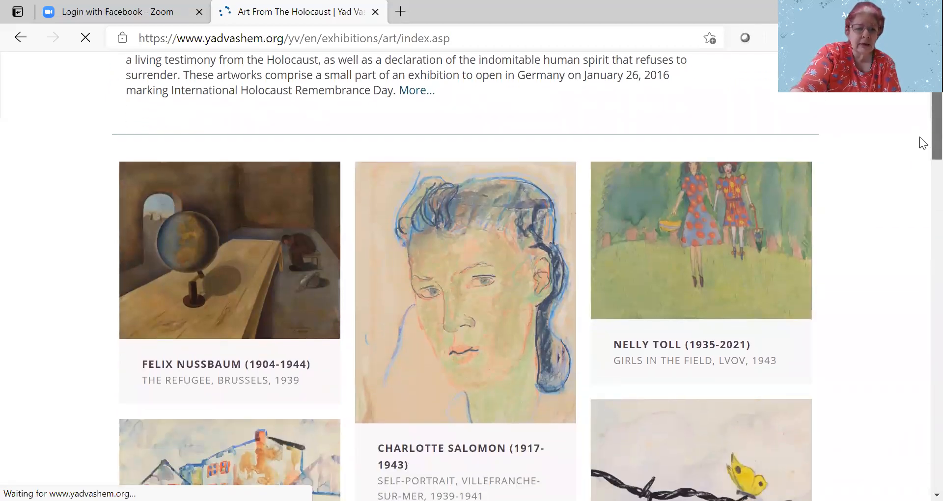
scroll(down, 3)
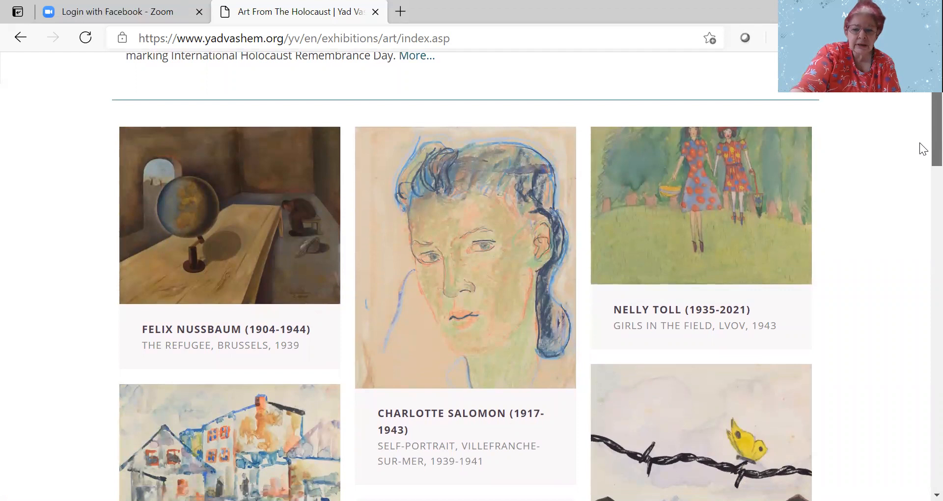
scroll(up, 3)
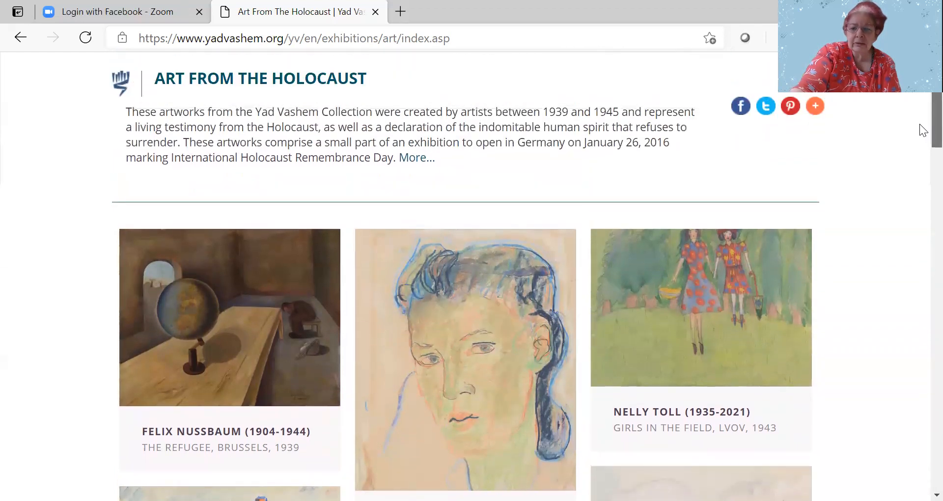
scroll(down, 3)
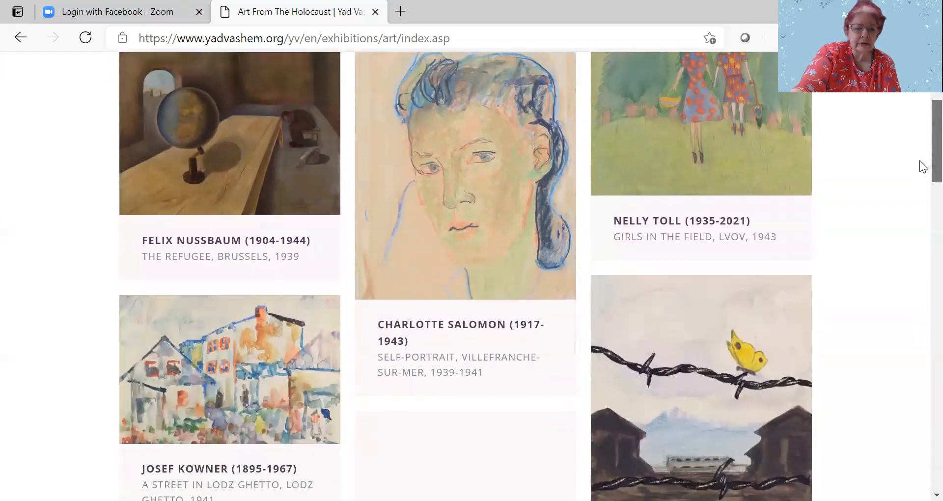
scroll(down, 3)
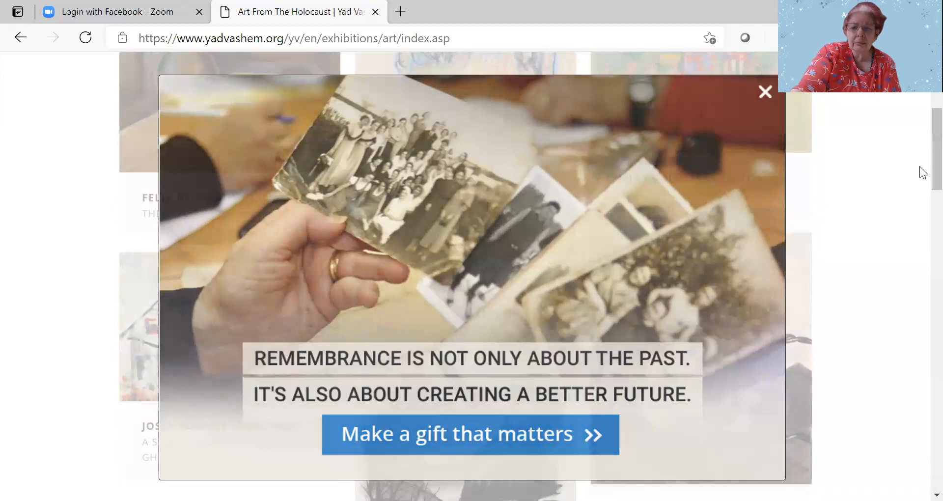
Dismiss the donation pop-up and scroll down through the first part of the gallery.
click(765, 92)
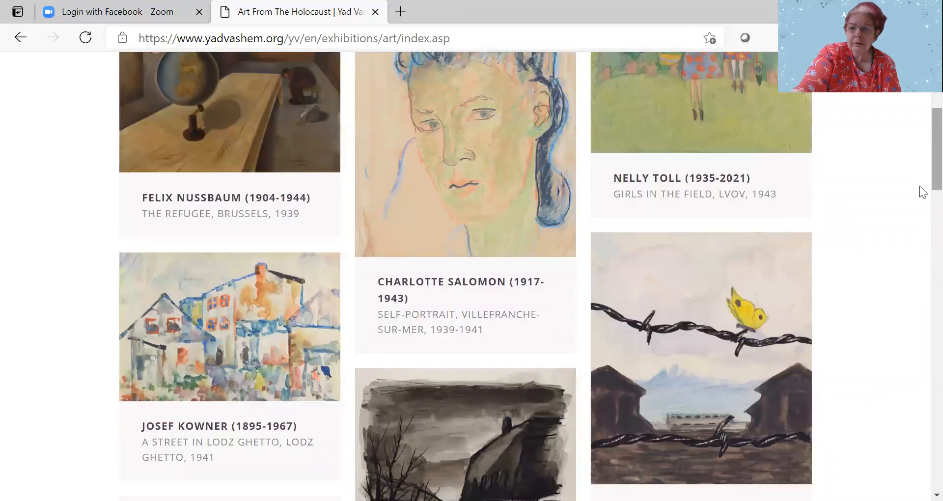
scroll(down, 3)
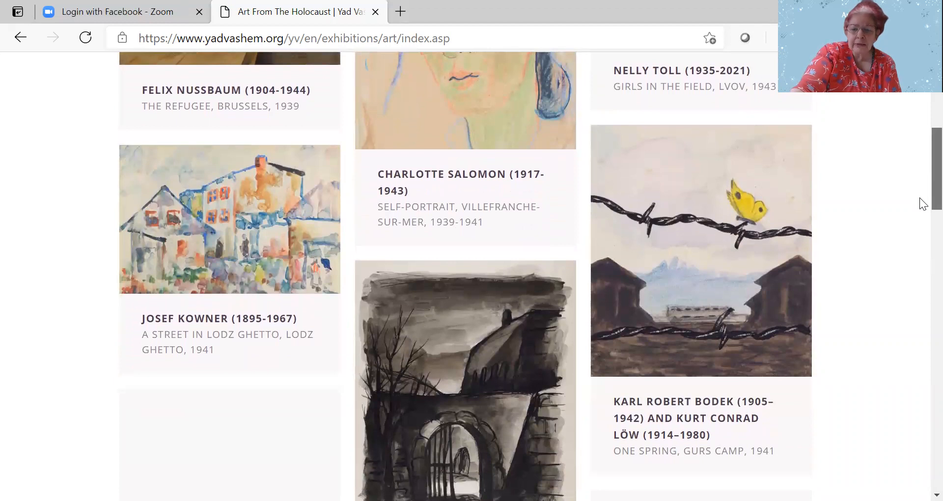
scroll(down, 3)
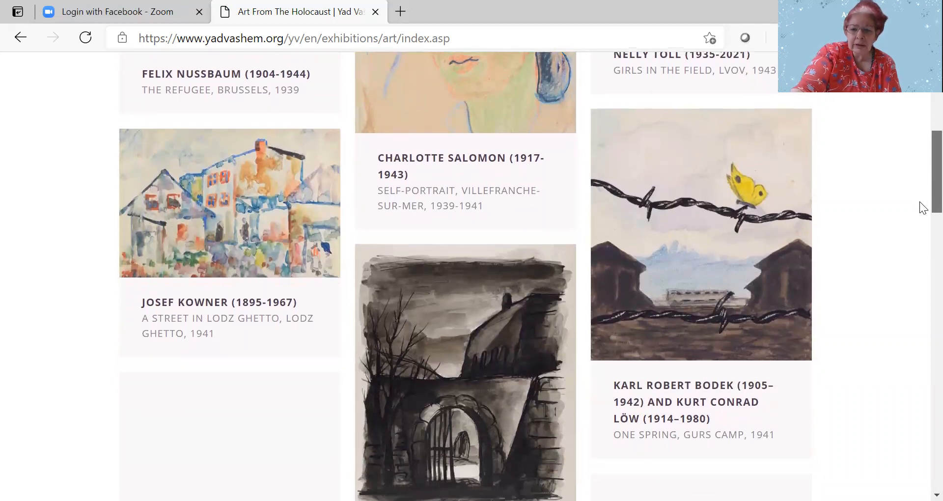
scroll(down, 3)
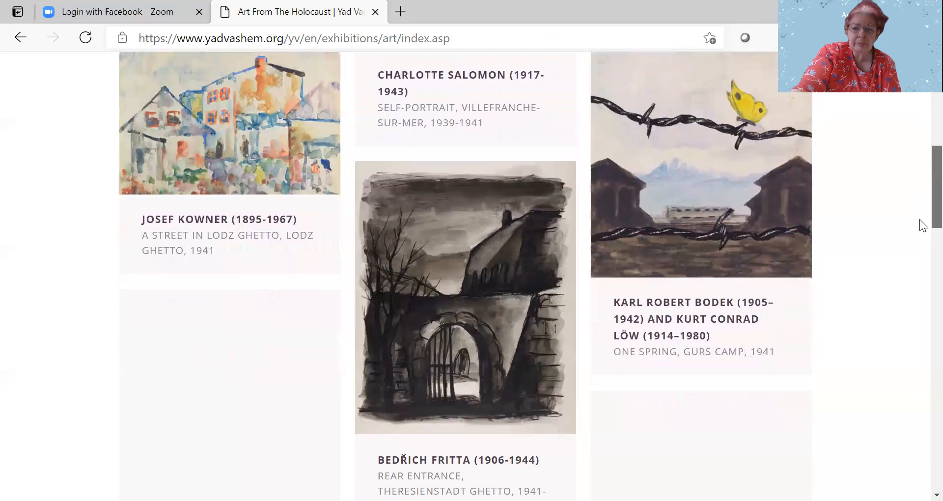
scroll(down, 3)
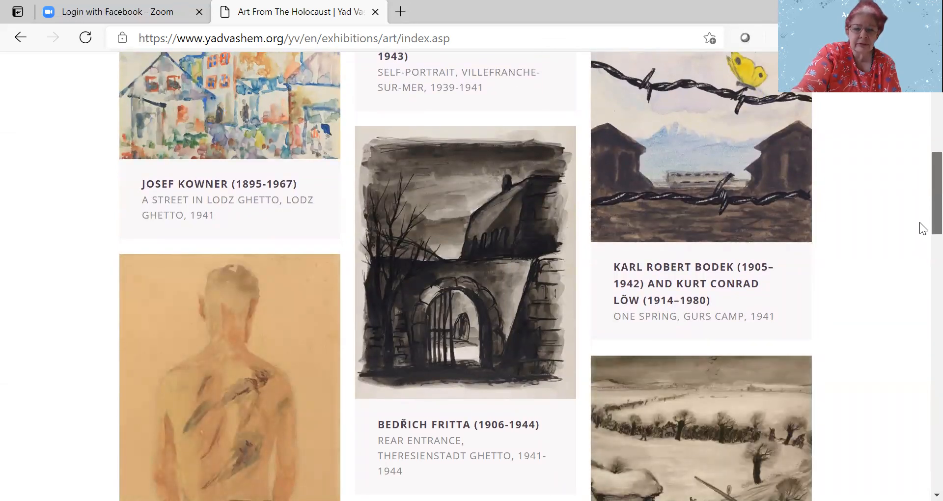
scroll(down, 3)
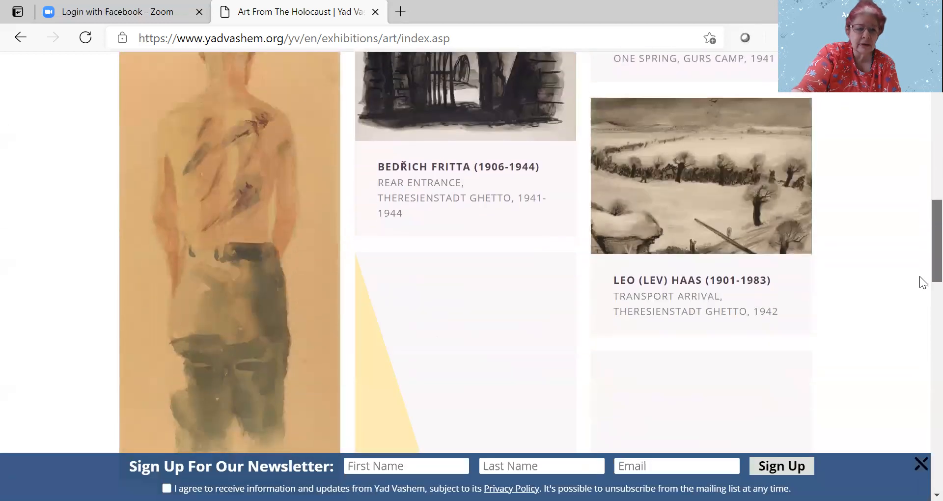
scroll(down, 3)
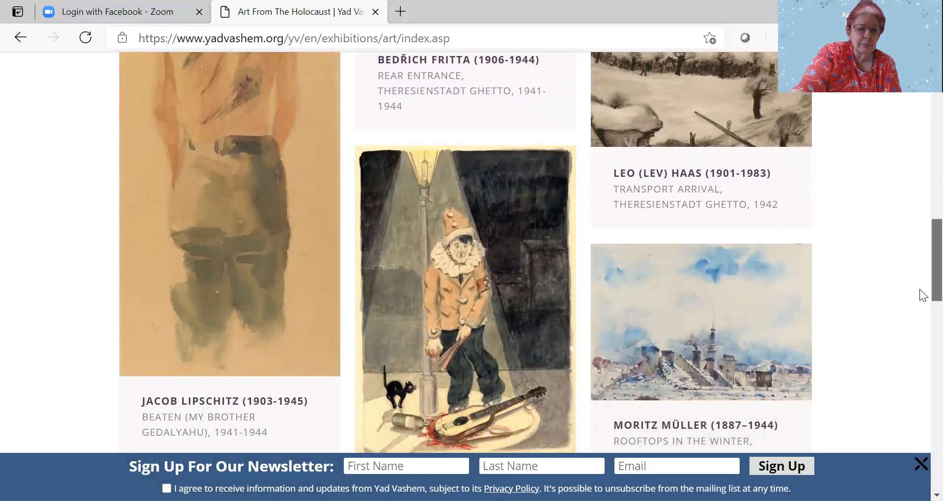
Continue scrolling to the last artworks, reaching Josef Kowner's Self-Portrait, Lodz Ghetto, 1941.
scroll(down, 3)
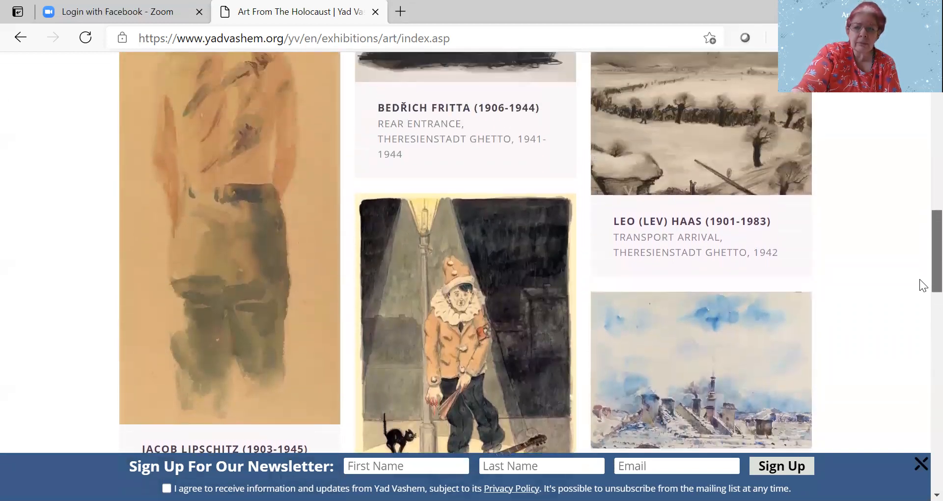
scroll(up, 3)
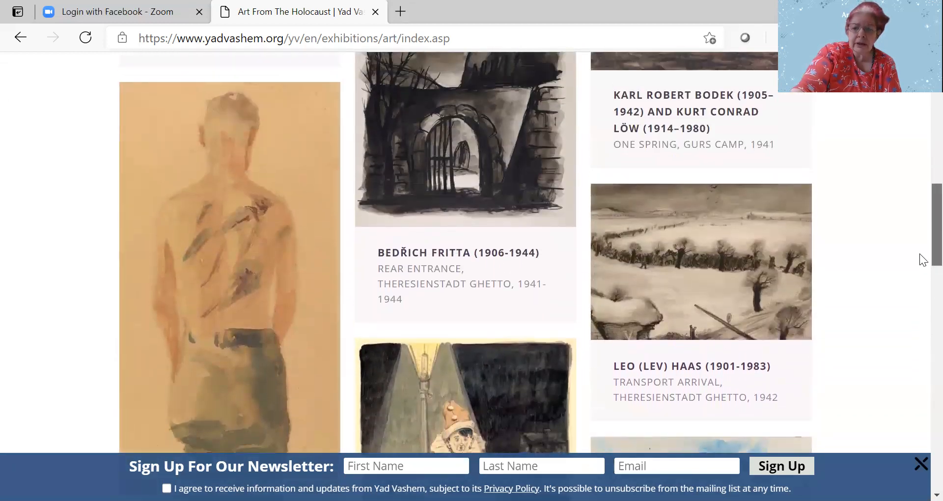
scroll(down, 3)
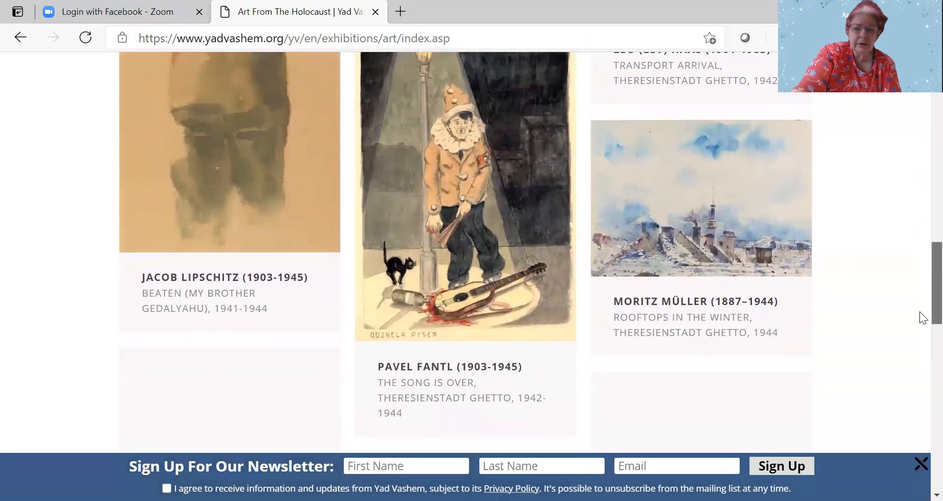
scroll(down, 3)
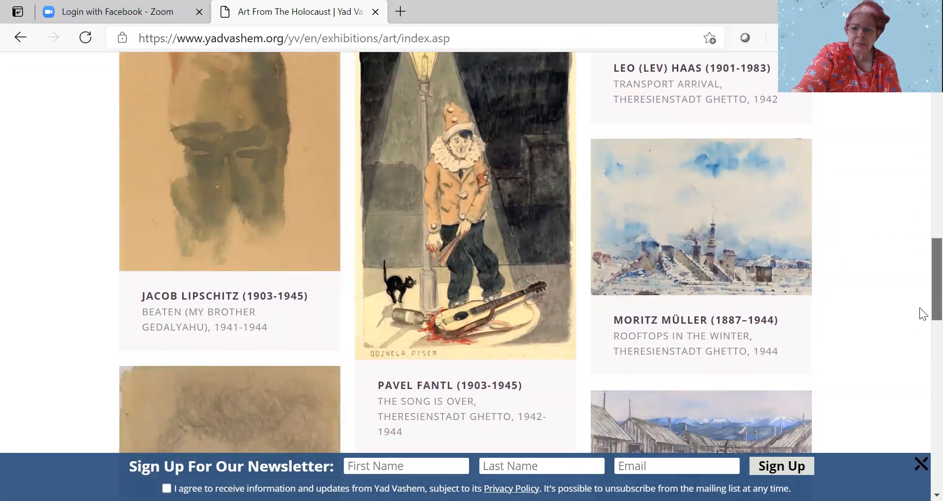
scroll(down, 3)
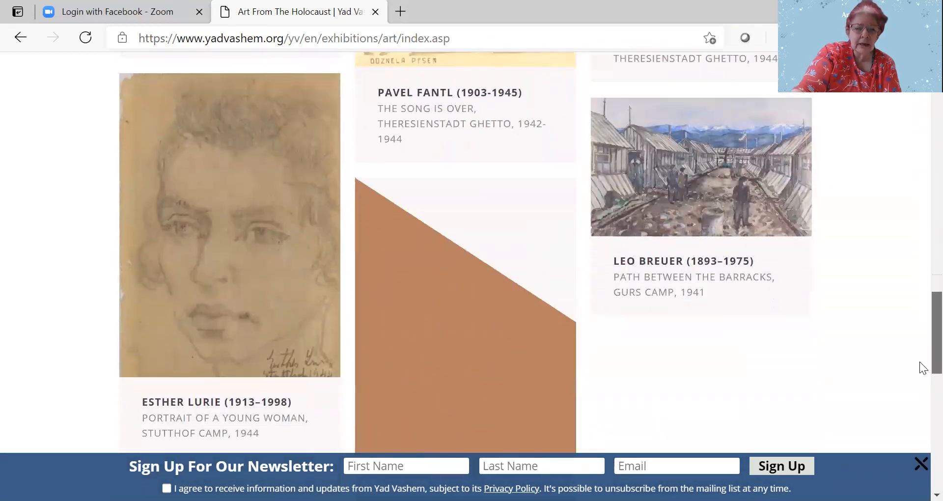
scroll(down, 3)
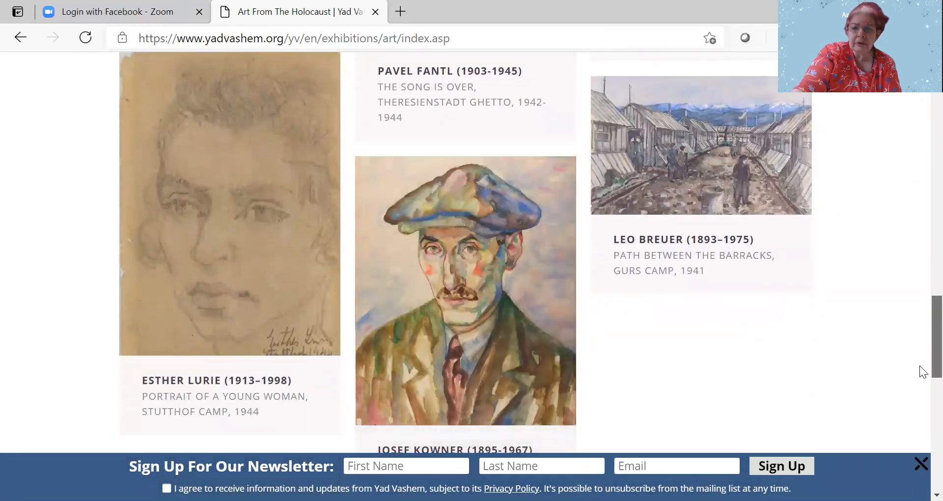
scroll(down, 3)
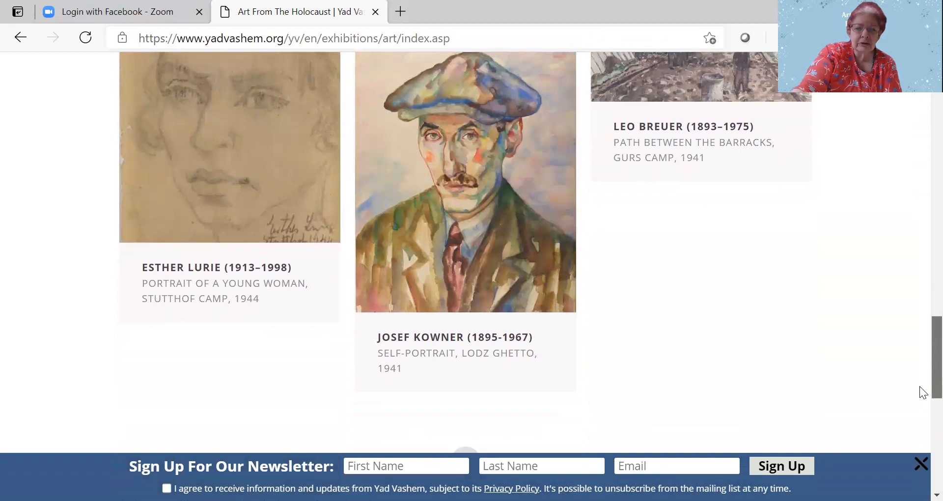
scroll(down, 3)
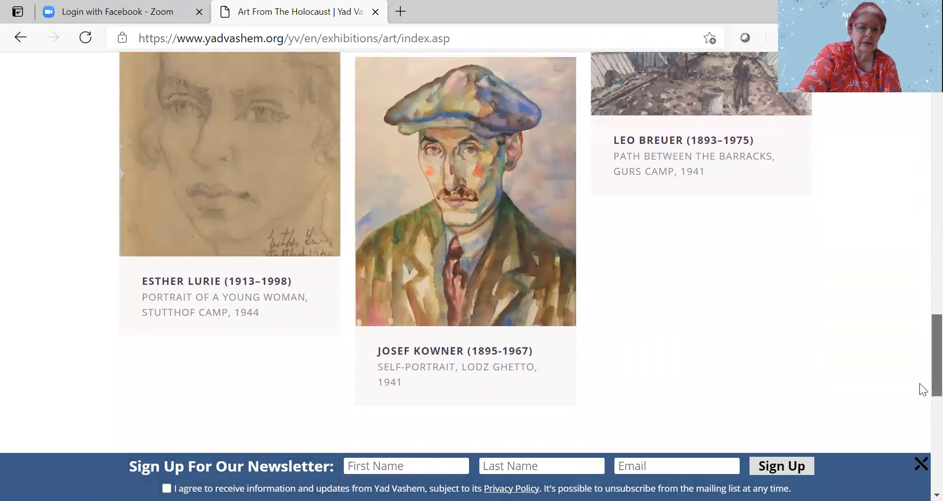